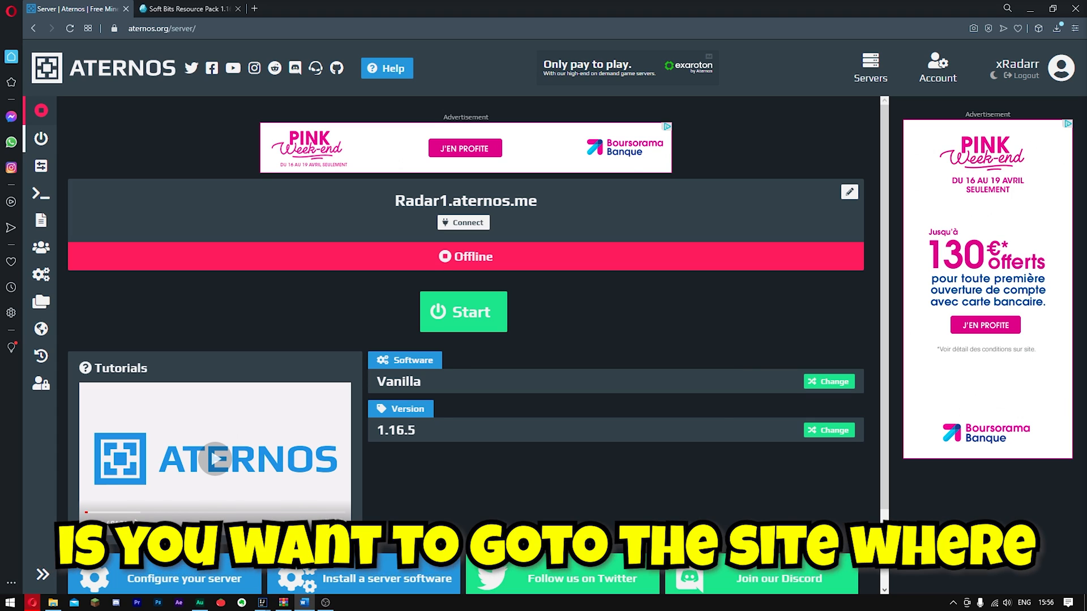
Switch to the Soft Bits Resource Pack 1.16 / 1.15 download page tab
{"action": "left_click", "coordinate": [185, 8]}
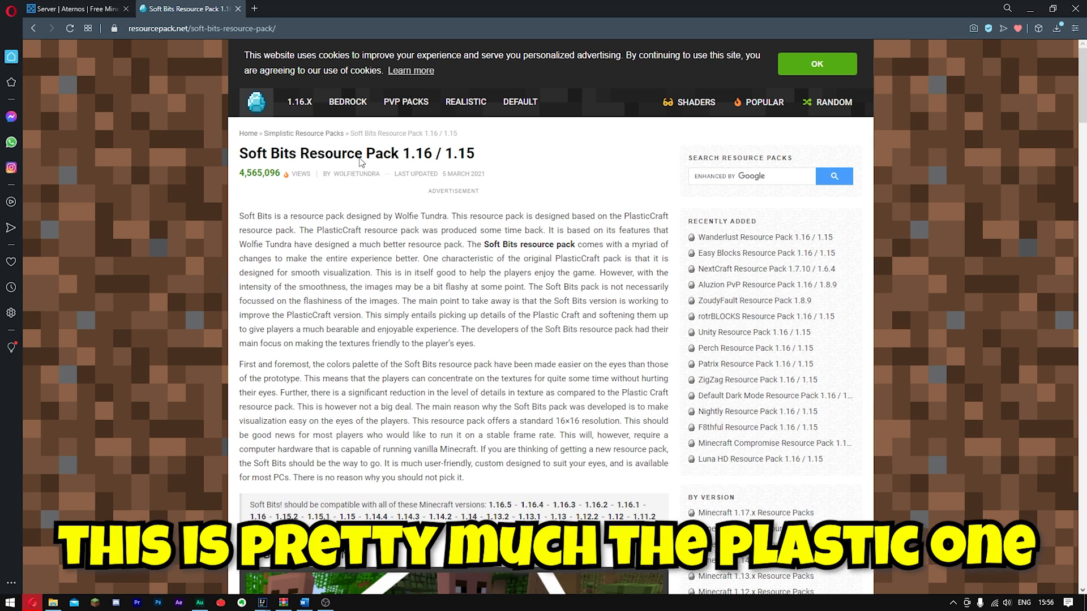
Scroll past the screenshots to the download links for versions 1.16.x to 1.8.x
{"action": "scroll", "scroll_direction": "down", "scroll_amount": 3}
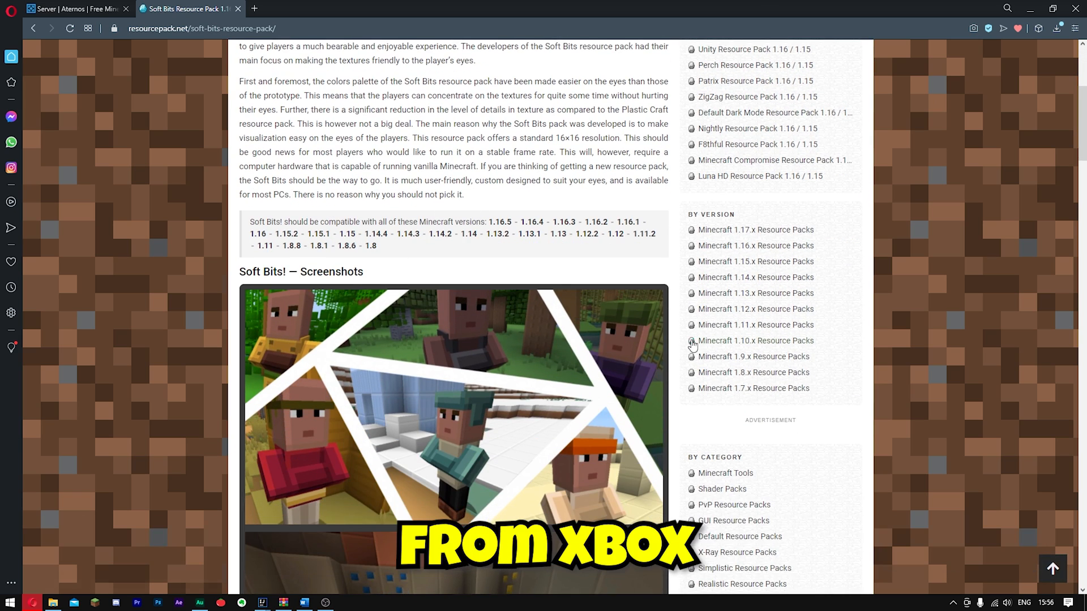
{"action": "scroll", "scroll_direction": "down", "scroll_amount": 3}
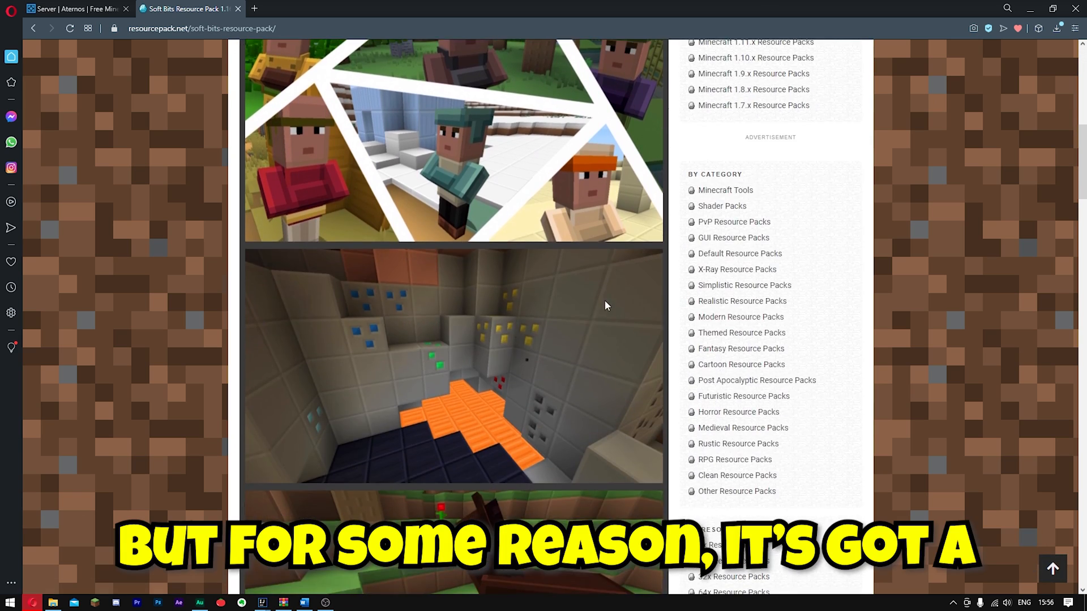
{"action": "scroll", "scroll_direction": "down", "scroll_amount": 3}
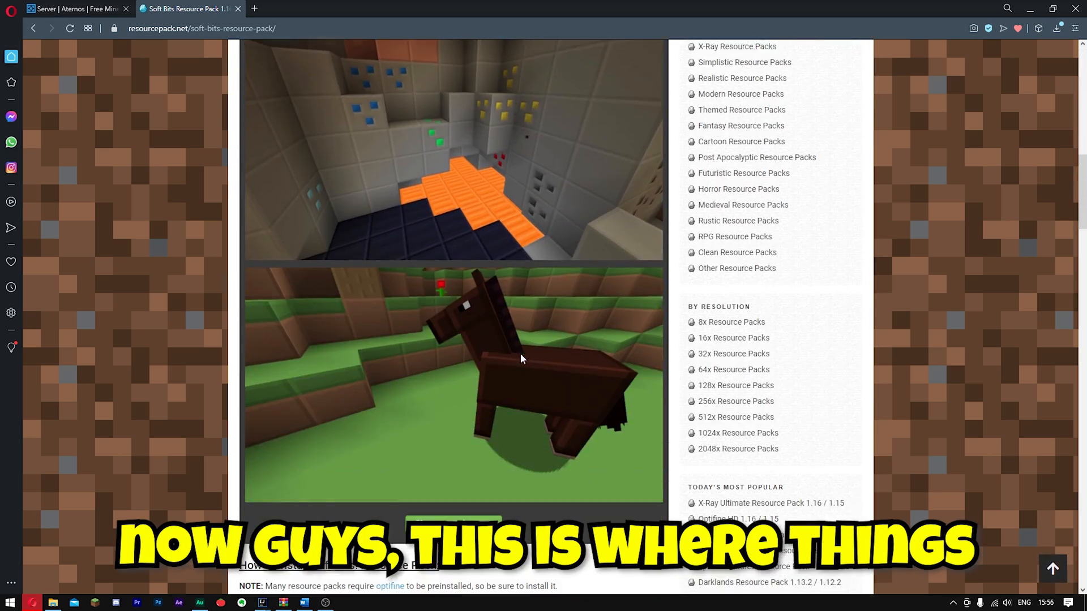
{"action": "scroll", "scroll_direction": "down", "scroll_amount": 3}
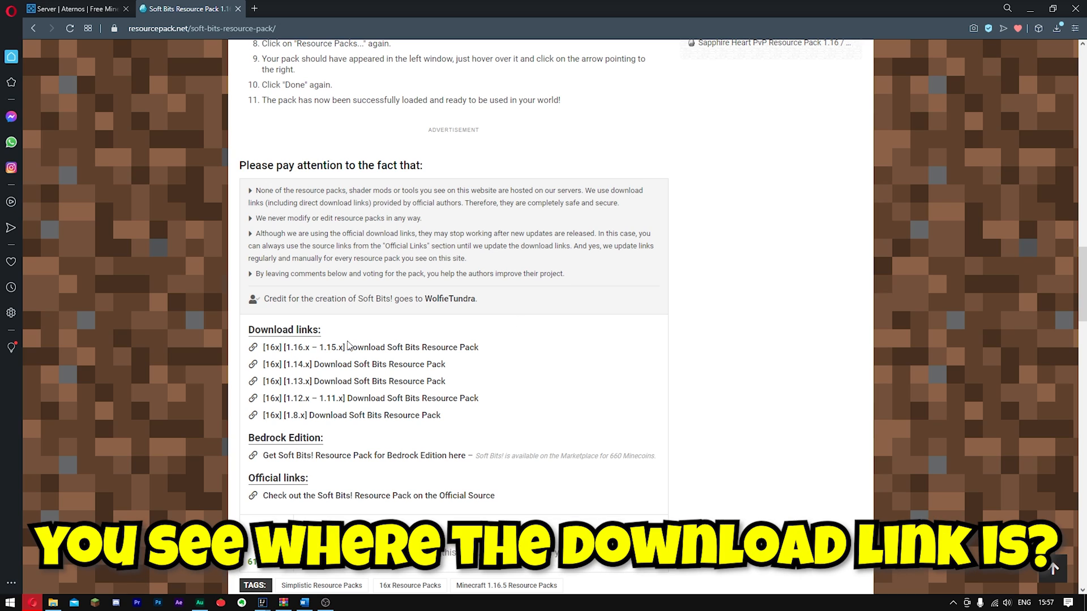
{"action": "mouse_move", "coordinate": [363, 347]}
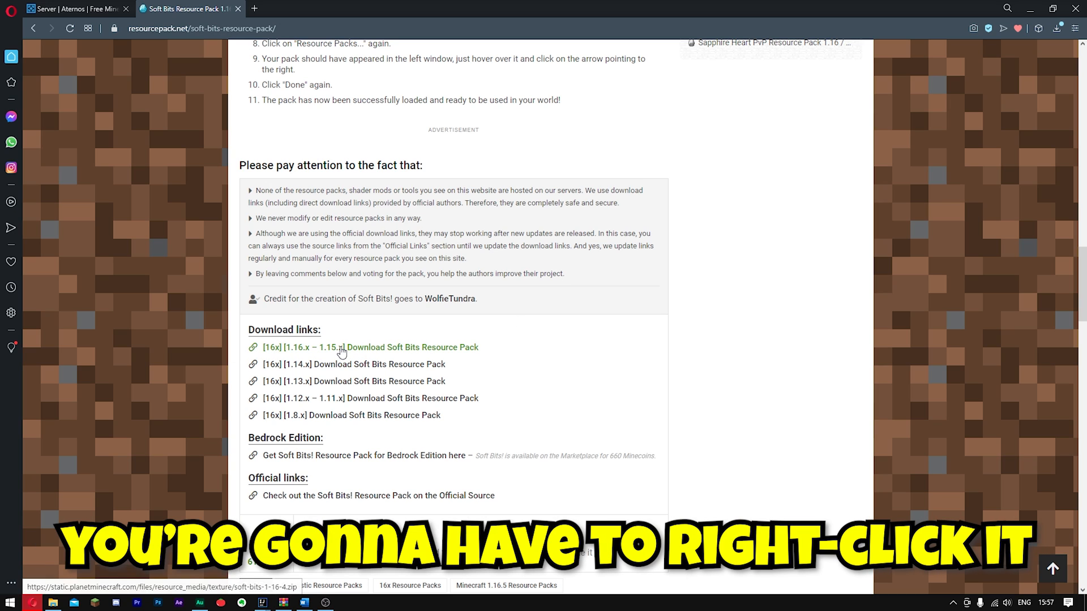
Copy the 1.16.x – 1.15.x download link address and return to Aternos
{"action": "right_click", "coordinate": [340, 347]}
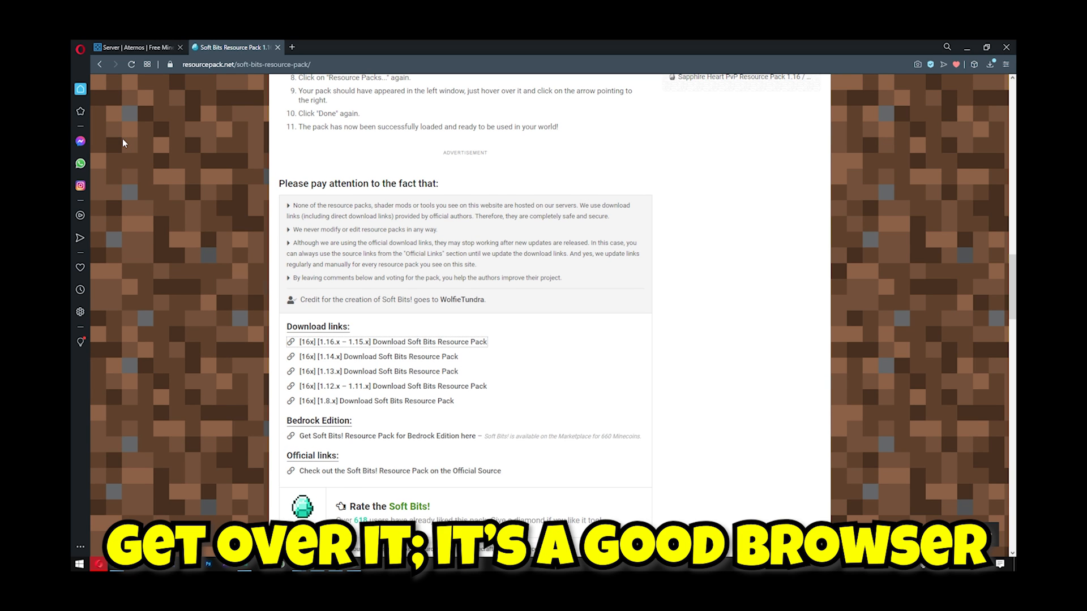
{"action": "left_click", "coordinate": [135, 47]}
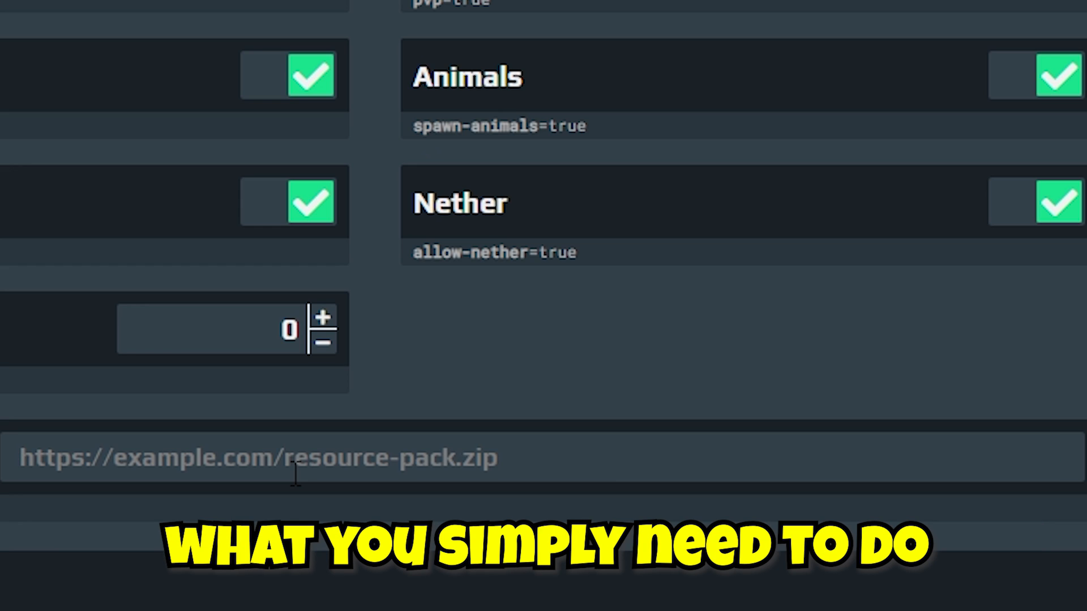
Paste the Soft Bits download link into the resource pack URL field
{"action": "right_click", "coordinate": [298, 457]}
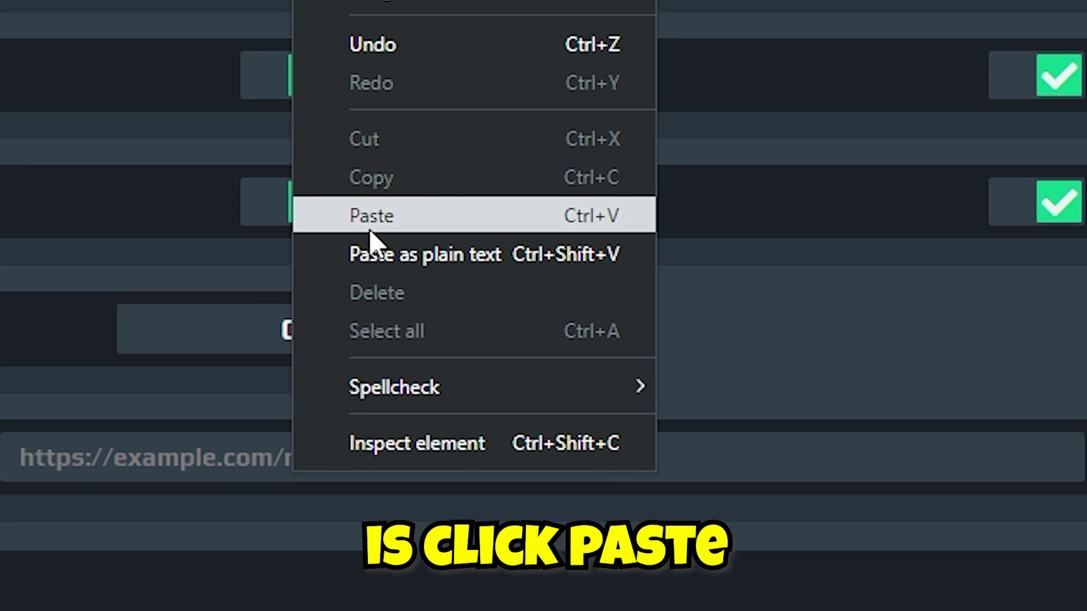
{"action": "left_click", "coordinate": [370, 216]}
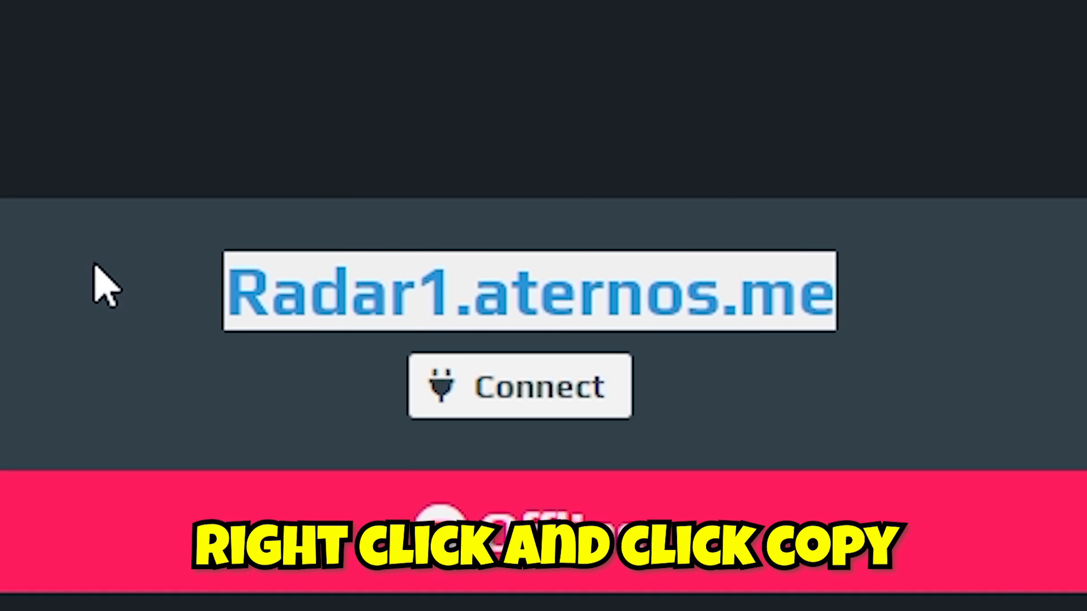
Start the Radar1.aternos.me server and accept Mojang's EULA
{"action": "scroll", "scroll_direction": "down", "scroll_amount": 3}
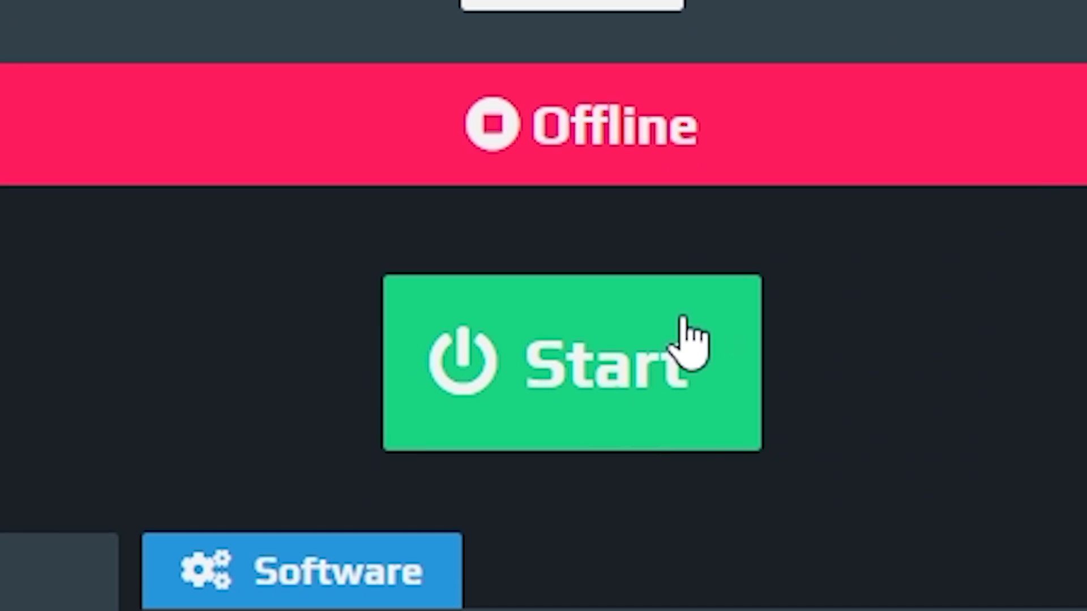
{"action": "left_click", "coordinate": [570, 360]}
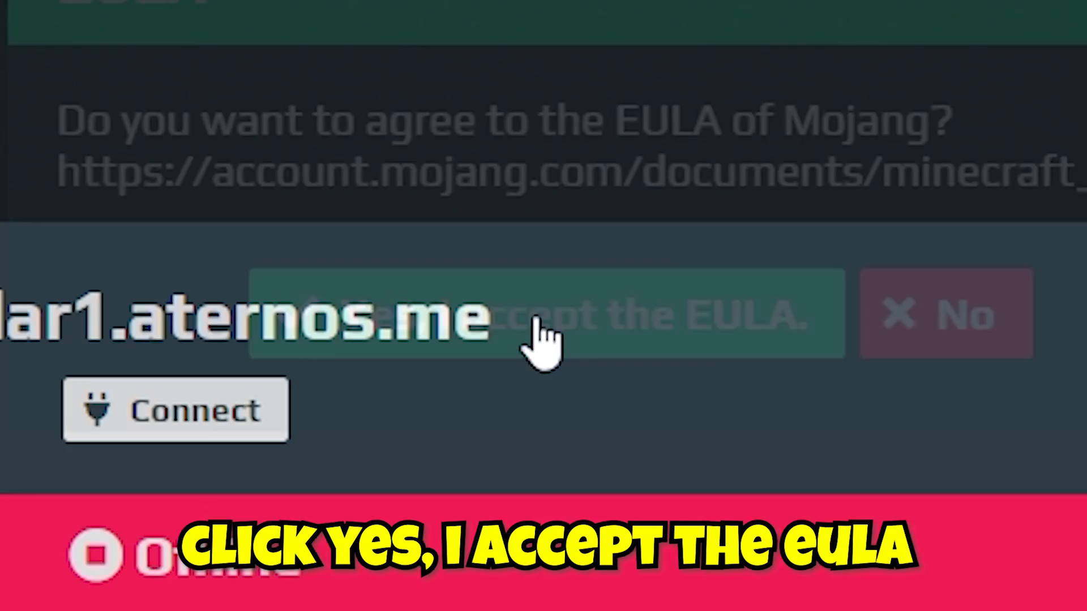
{"action": "left_click", "coordinate": [546, 313]}
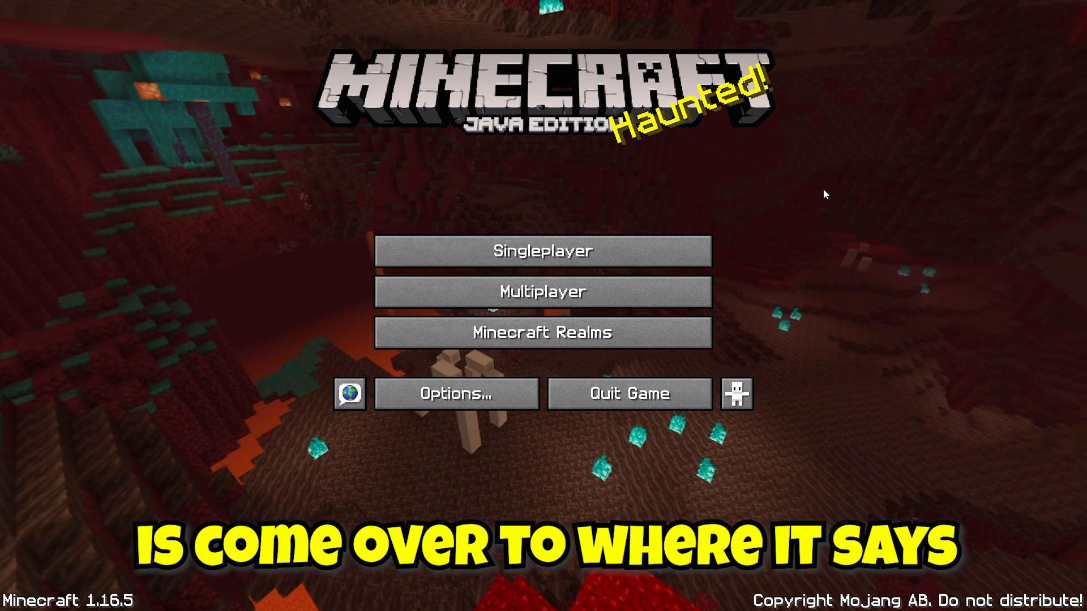
Enter Multiplayer and proceed past the third-party online play warning
{"action": "left_click", "coordinate": [543, 291]}
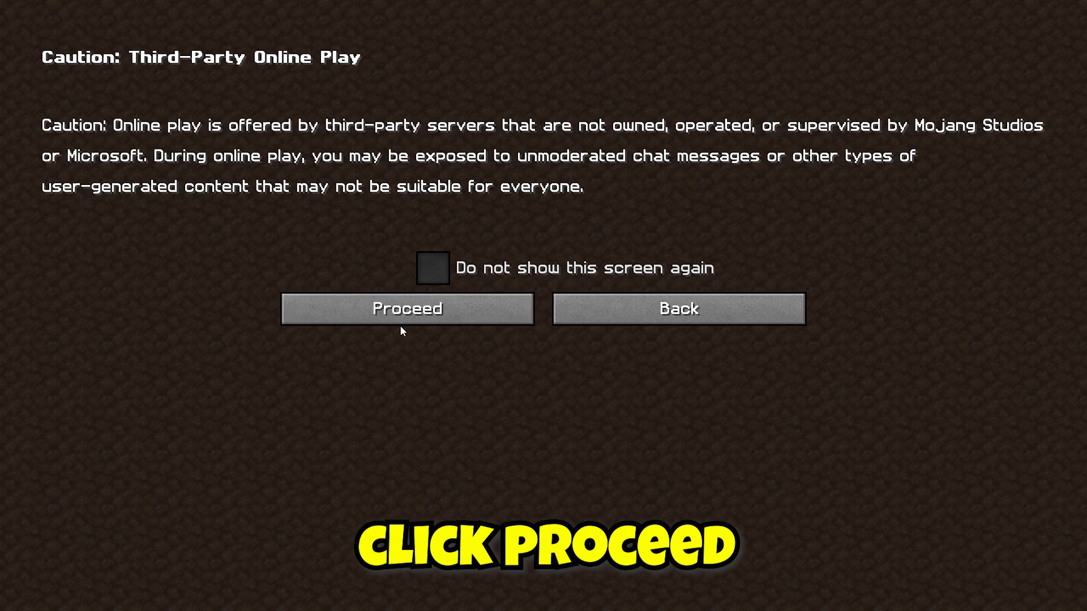
{"action": "left_click", "coordinate": [405, 309]}
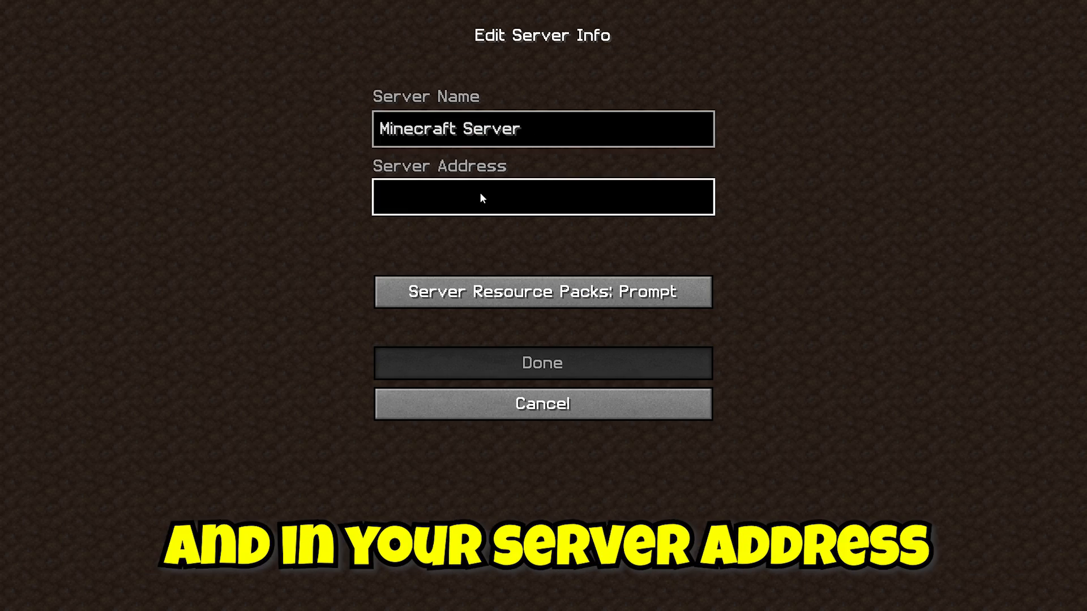
Add server Radar1.aternos.me with Server Resource Packs set to Enabled
{"action": "type", "text": "Radar1.aternos.me"}
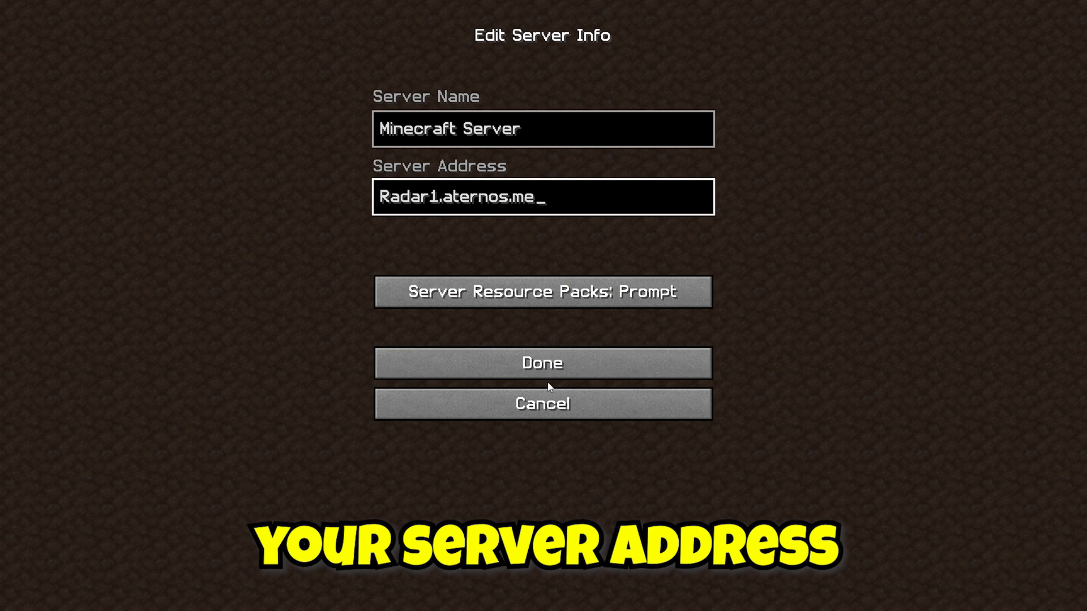
{"action": "left_click", "coordinate": [543, 291]}
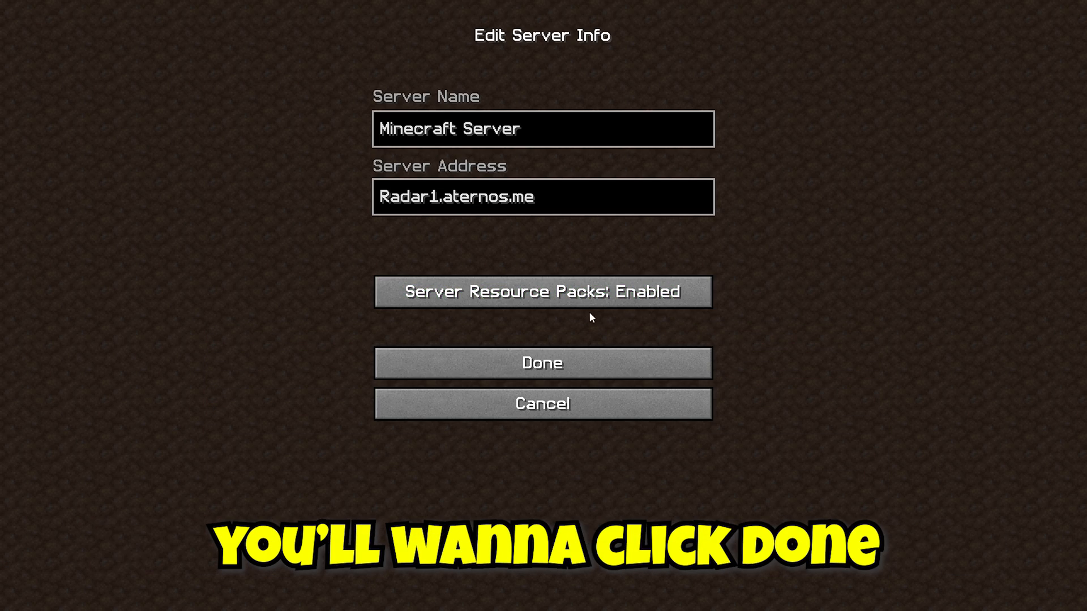
{"action": "left_click", "coordinate": [541, 363]}
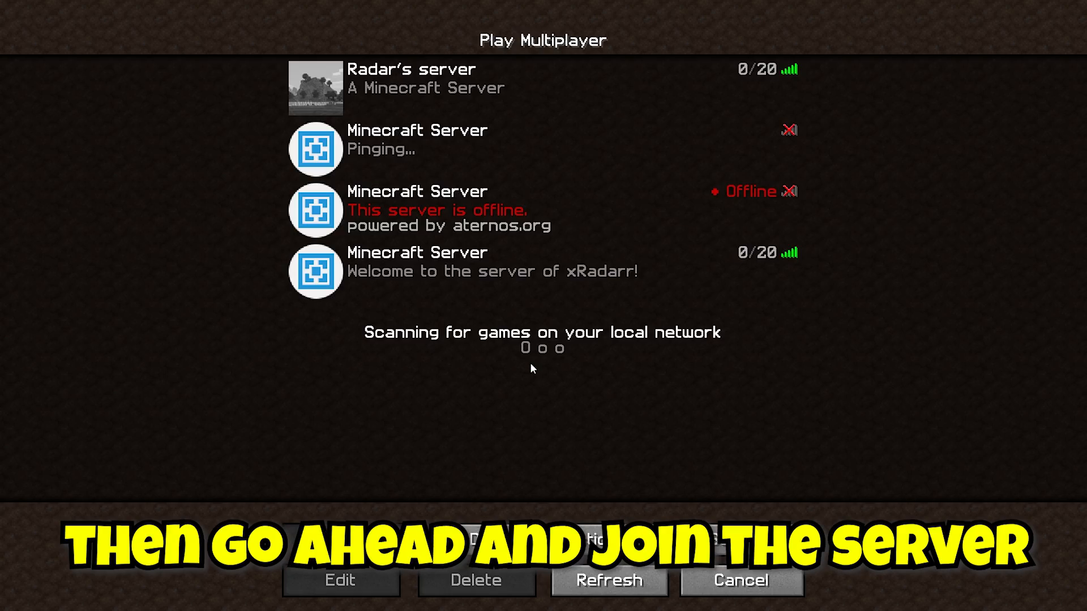